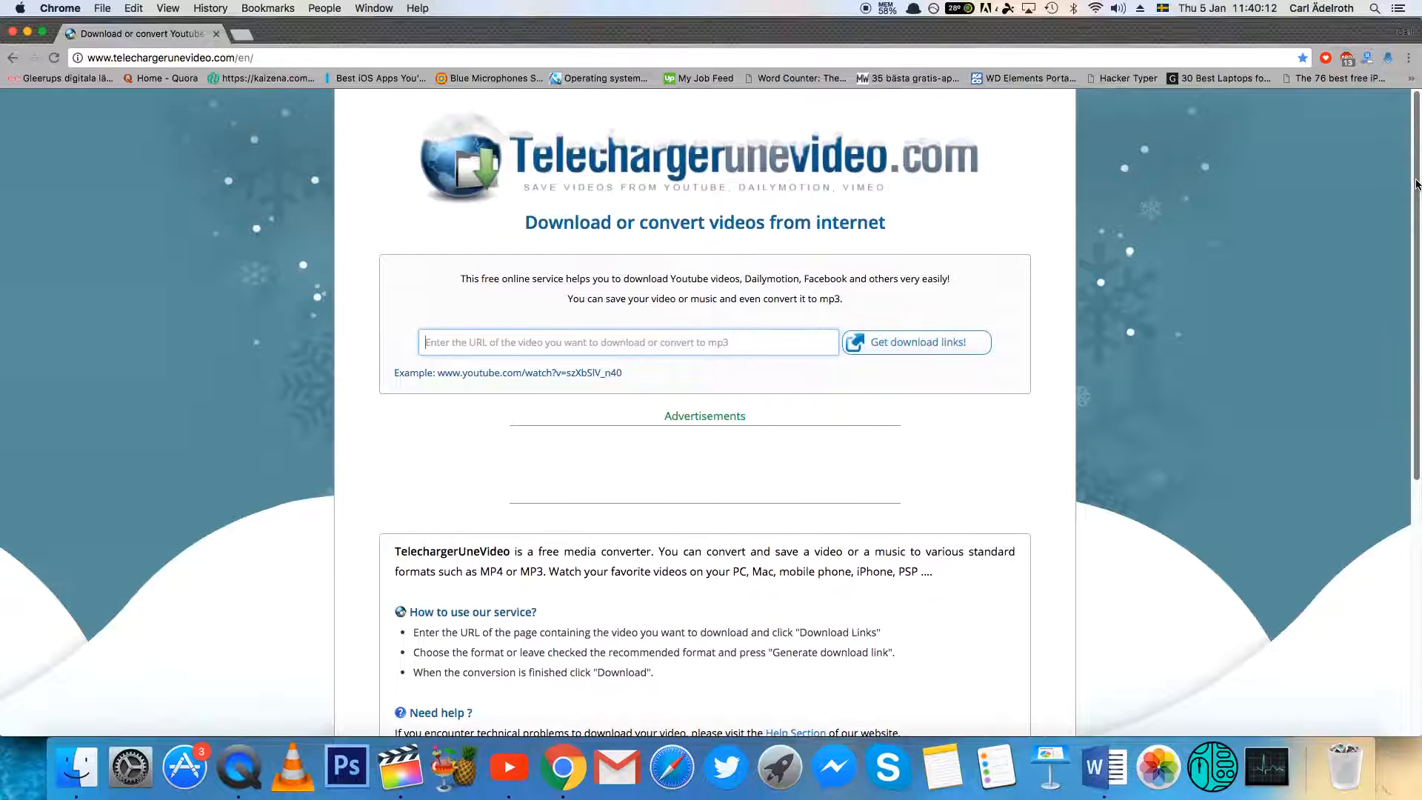
Step: Return from the SVT Play Bon episode to the empty Telechargerunevideo.com downloader field
{"action": "scroll", "scroll_direction": "up", "scroll_amount": 3}
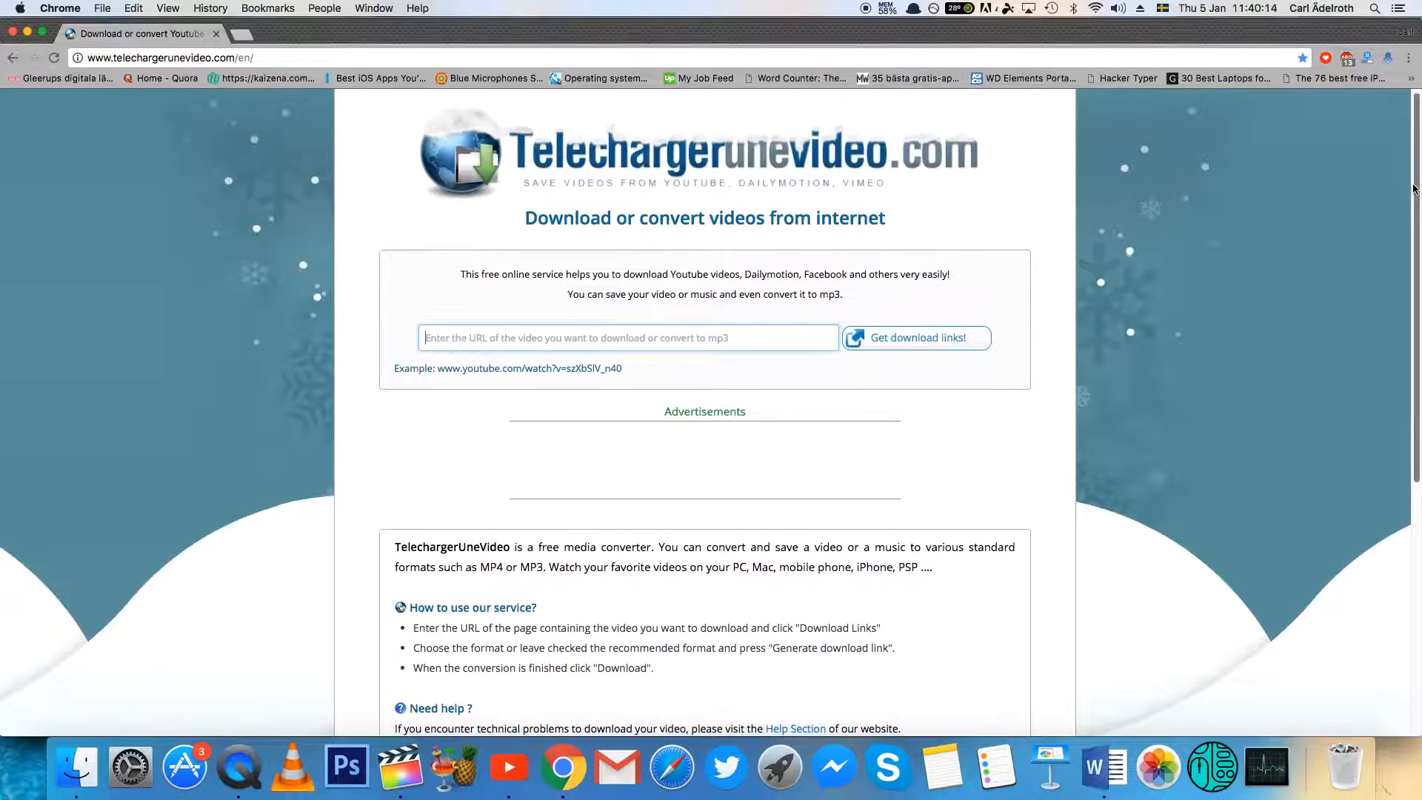
{"action": "scroll", "scroll_direction": "down", "scroll_amount": 3}
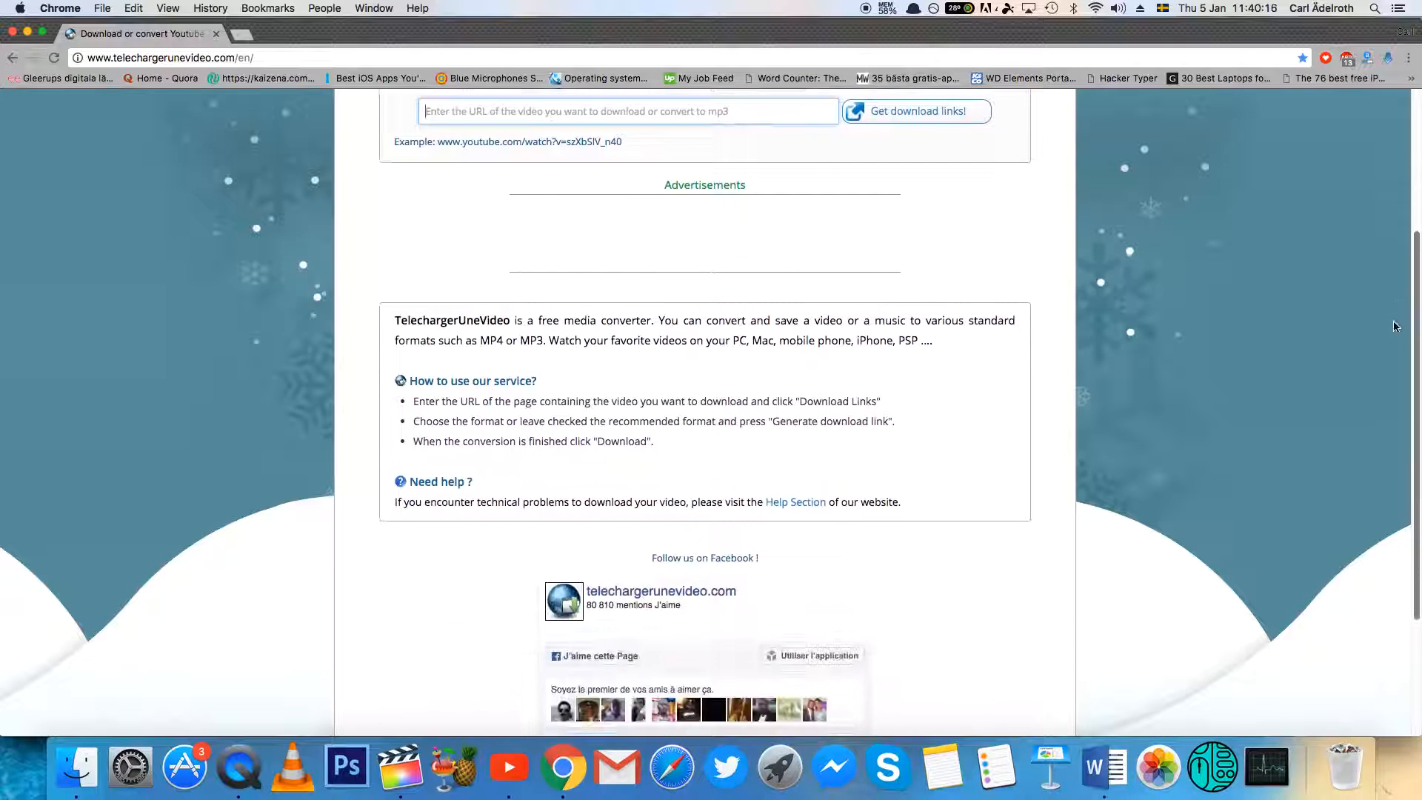
{"action": "scroll", "scroll_direction": "up", "scroll_amount": 3}
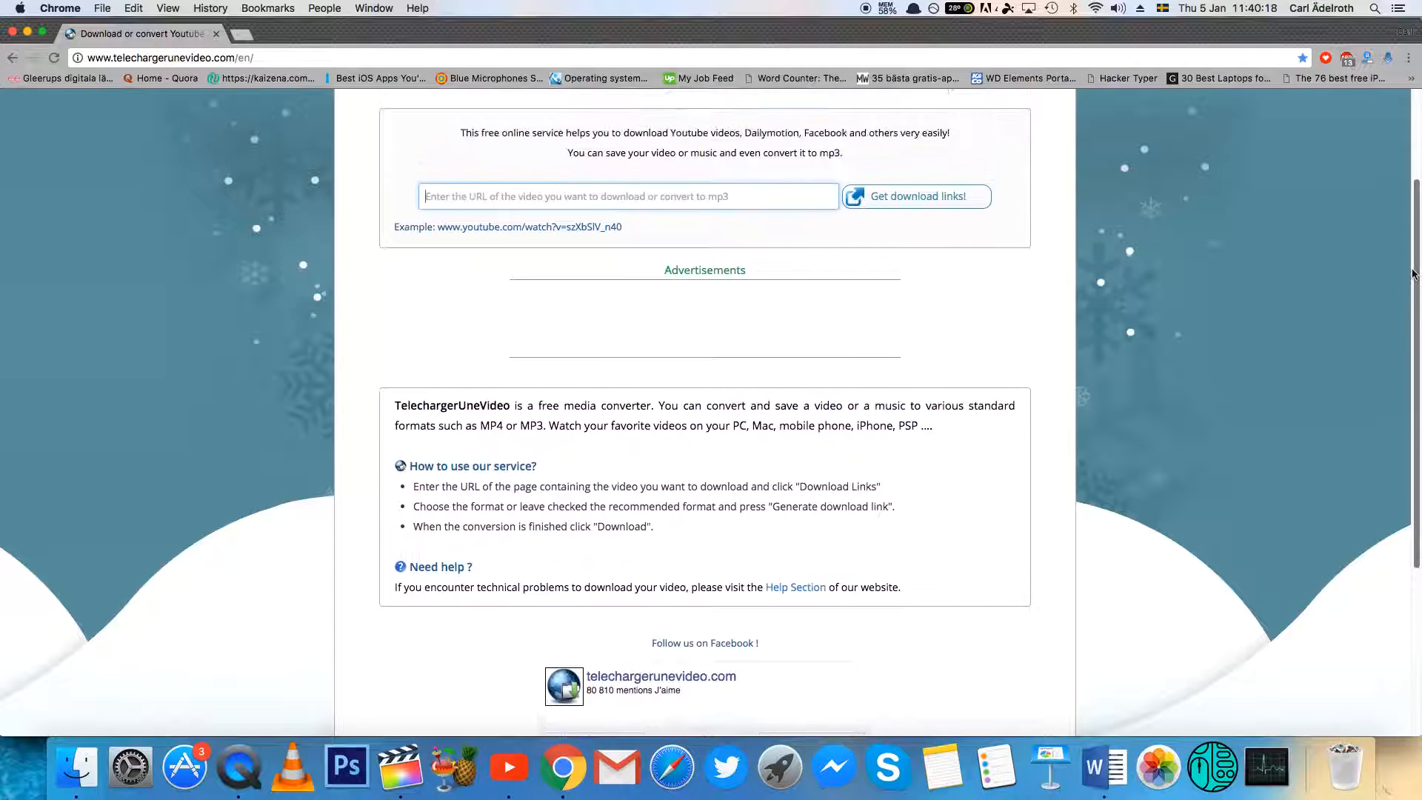
{"action": "scroll", "scroll_direction": "up", "scroll_amount": 3}
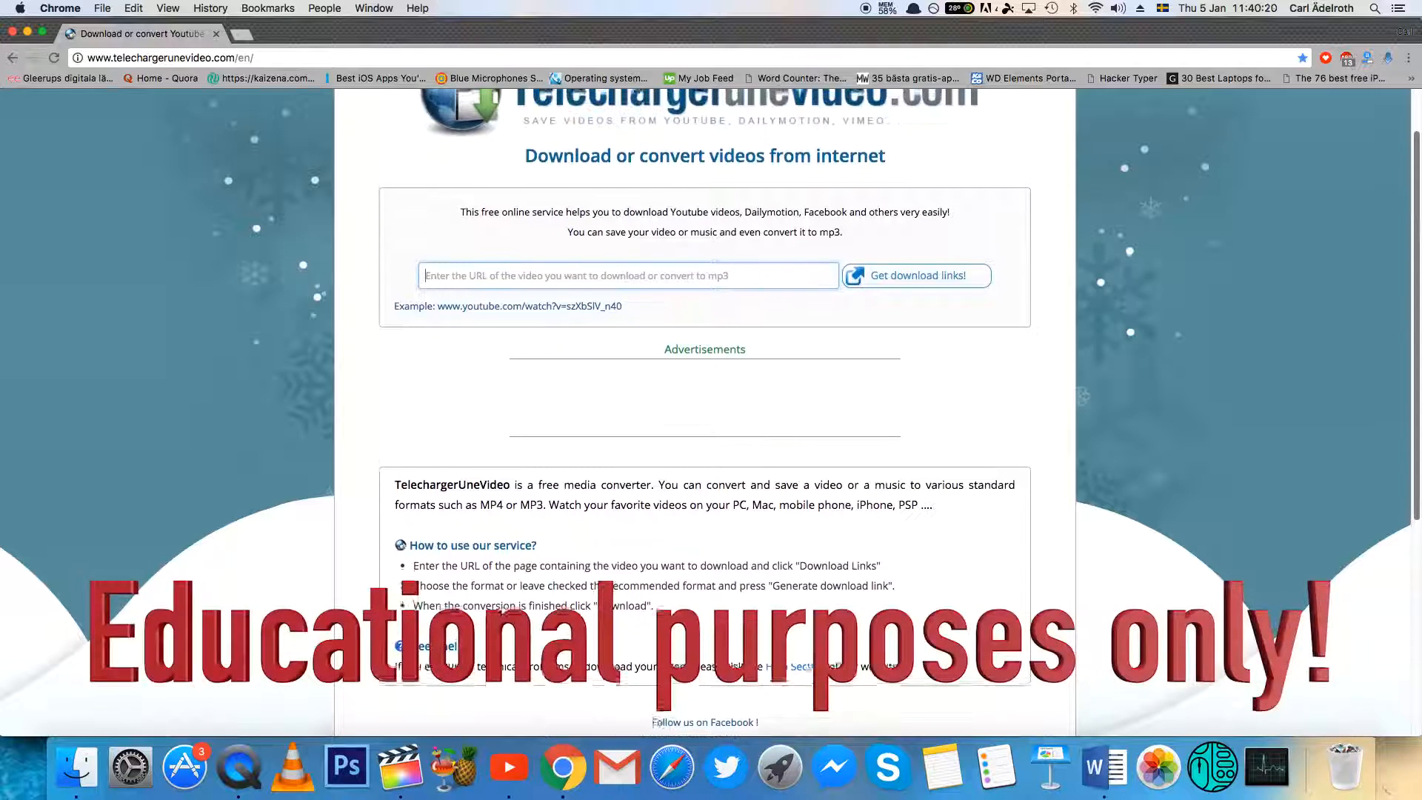
{"action": "scroll", "scroll_direction": "up", "scroll_amount": 3}
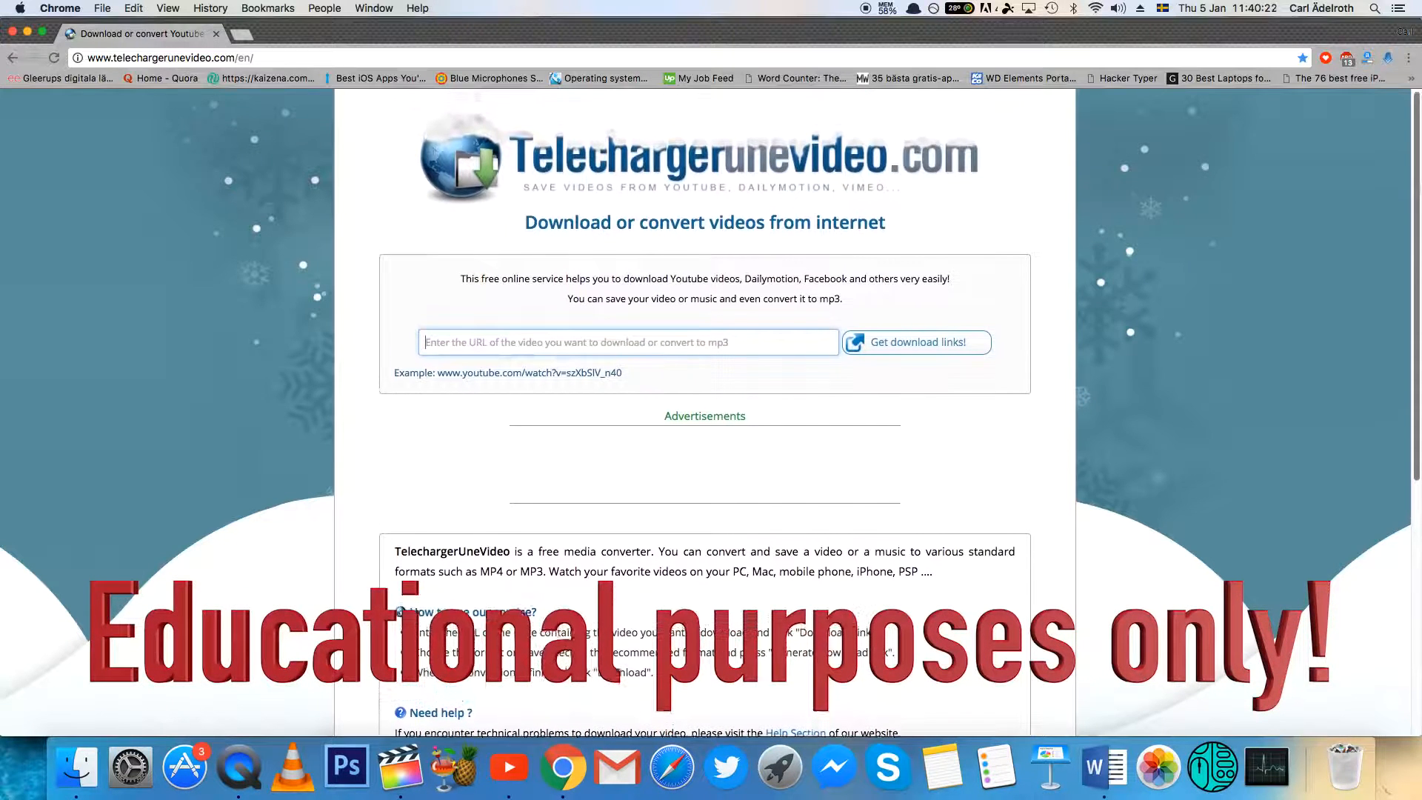
{"action": "mouse_move", "coordinate": [538, 200]}
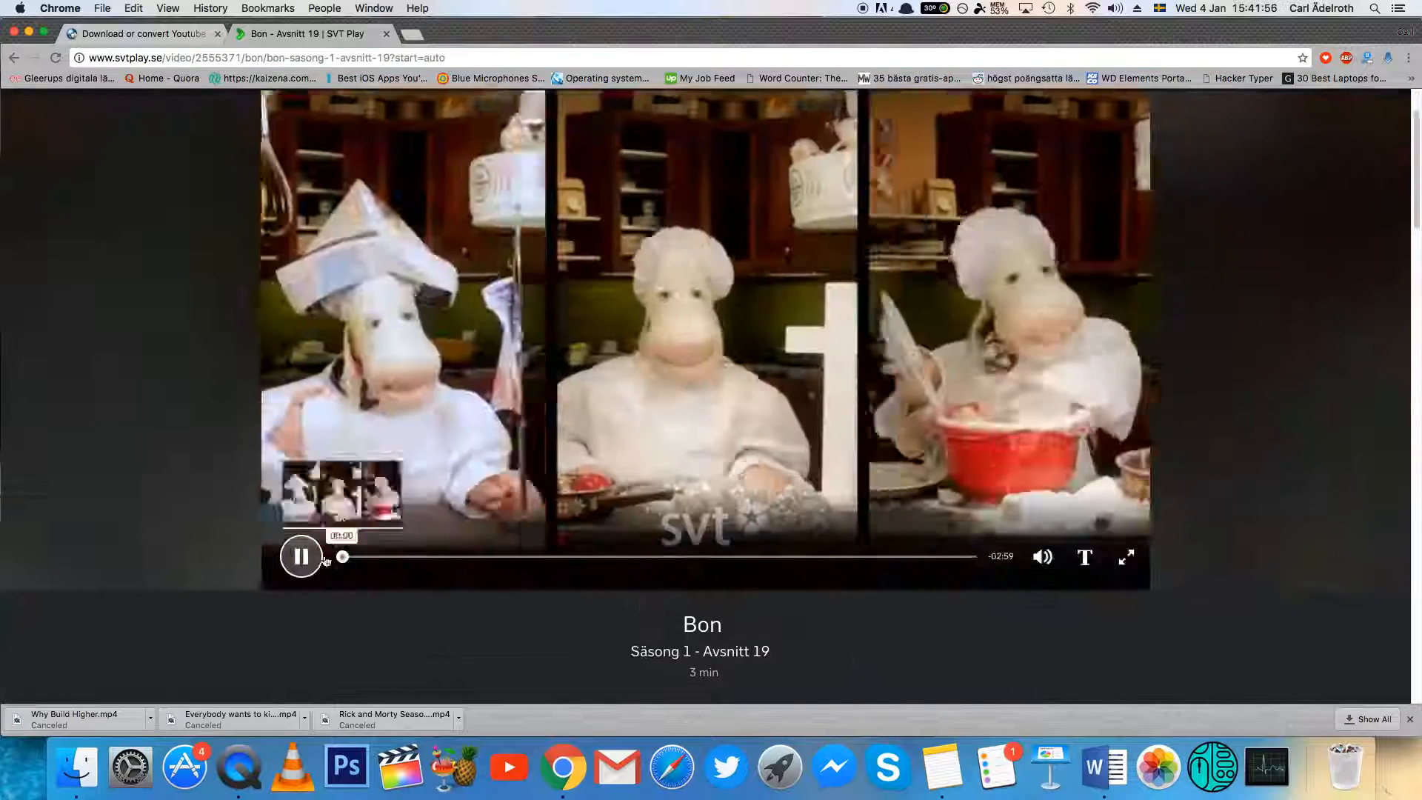
{"action": "left_click", "coordinate": [141, 34]}
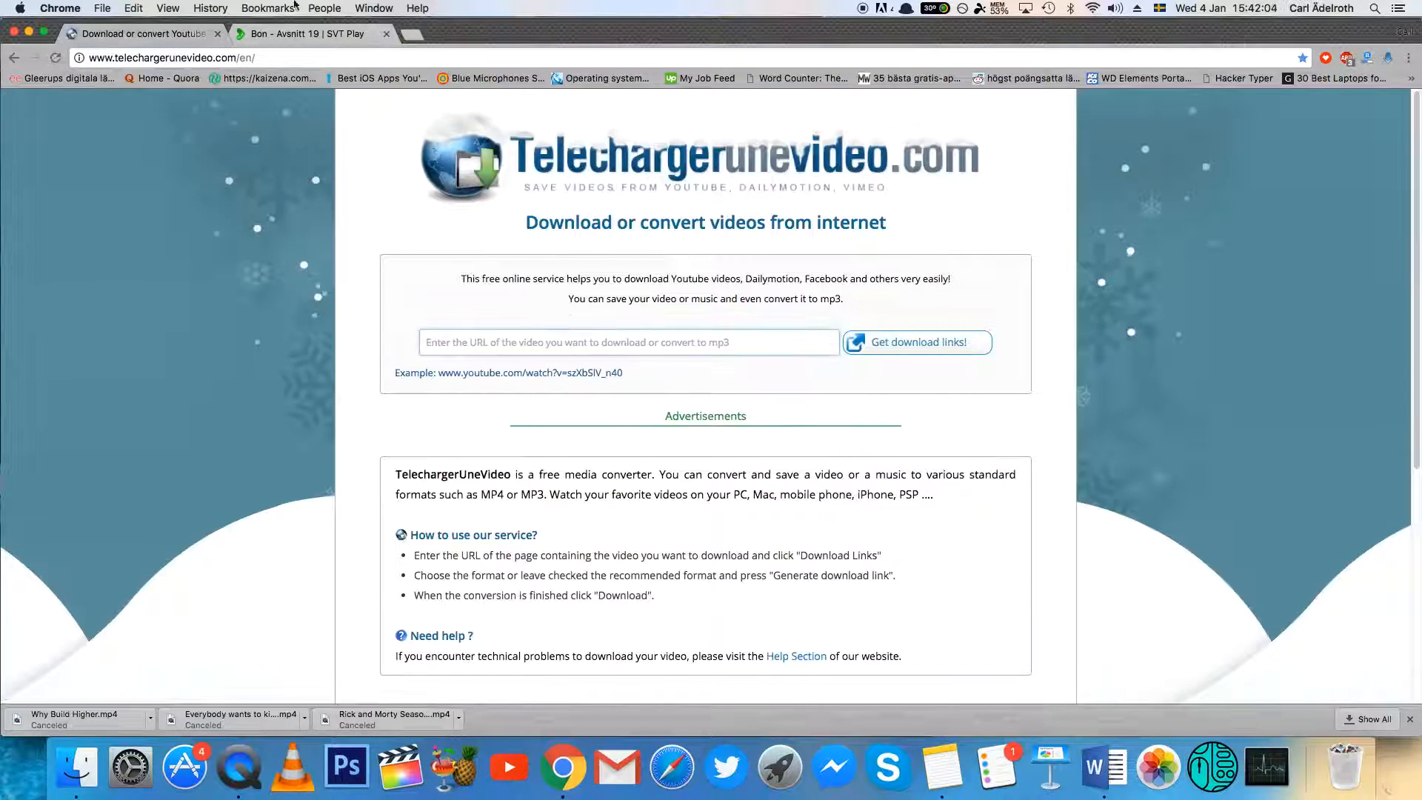
{"action": "left_click", "coordinate": [916, 342]}
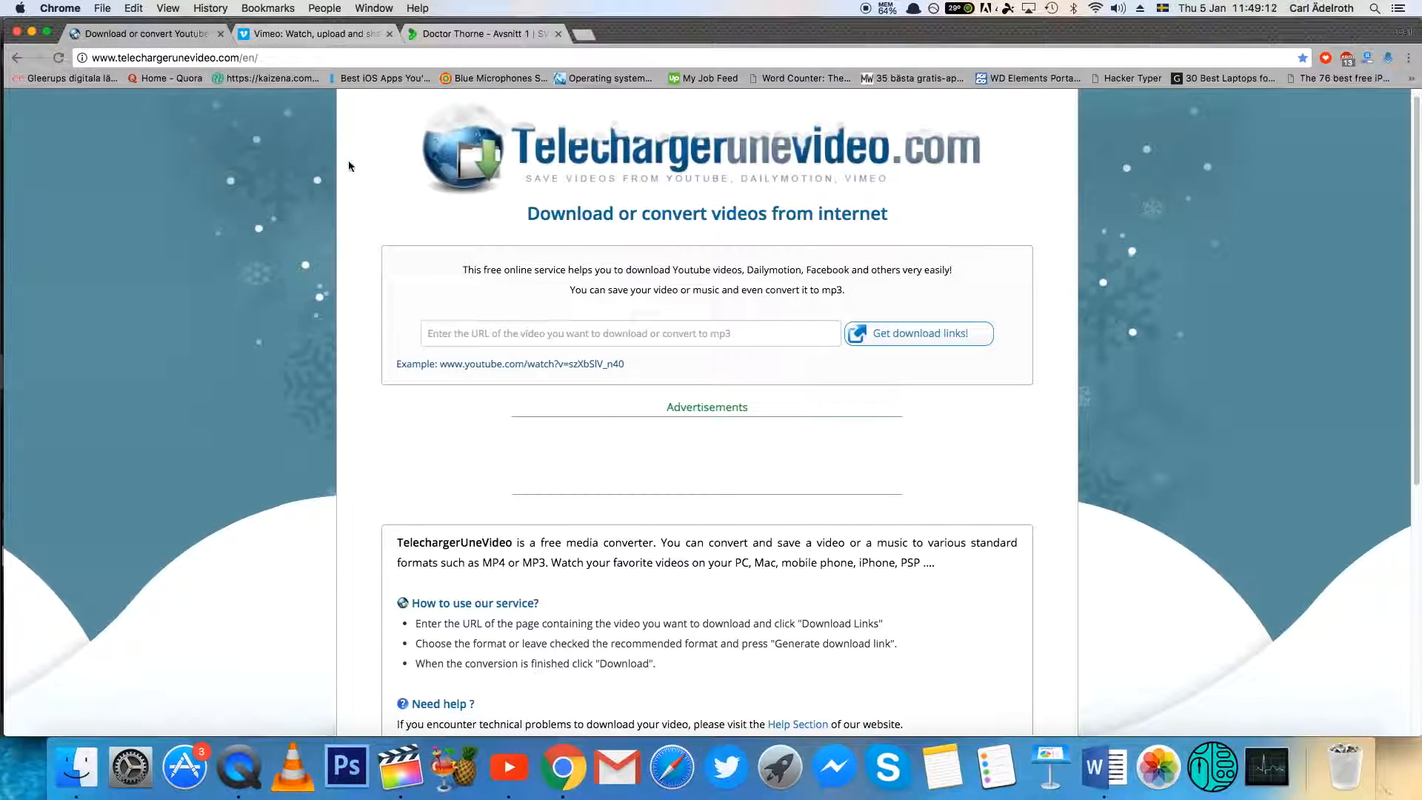
Step: Submit the Vimeo 'Everybody wants to kill Bruce 2' URL and fetch its MP4/MP3 download links
{"action": "left_click", "coordinate": [313, 34]}
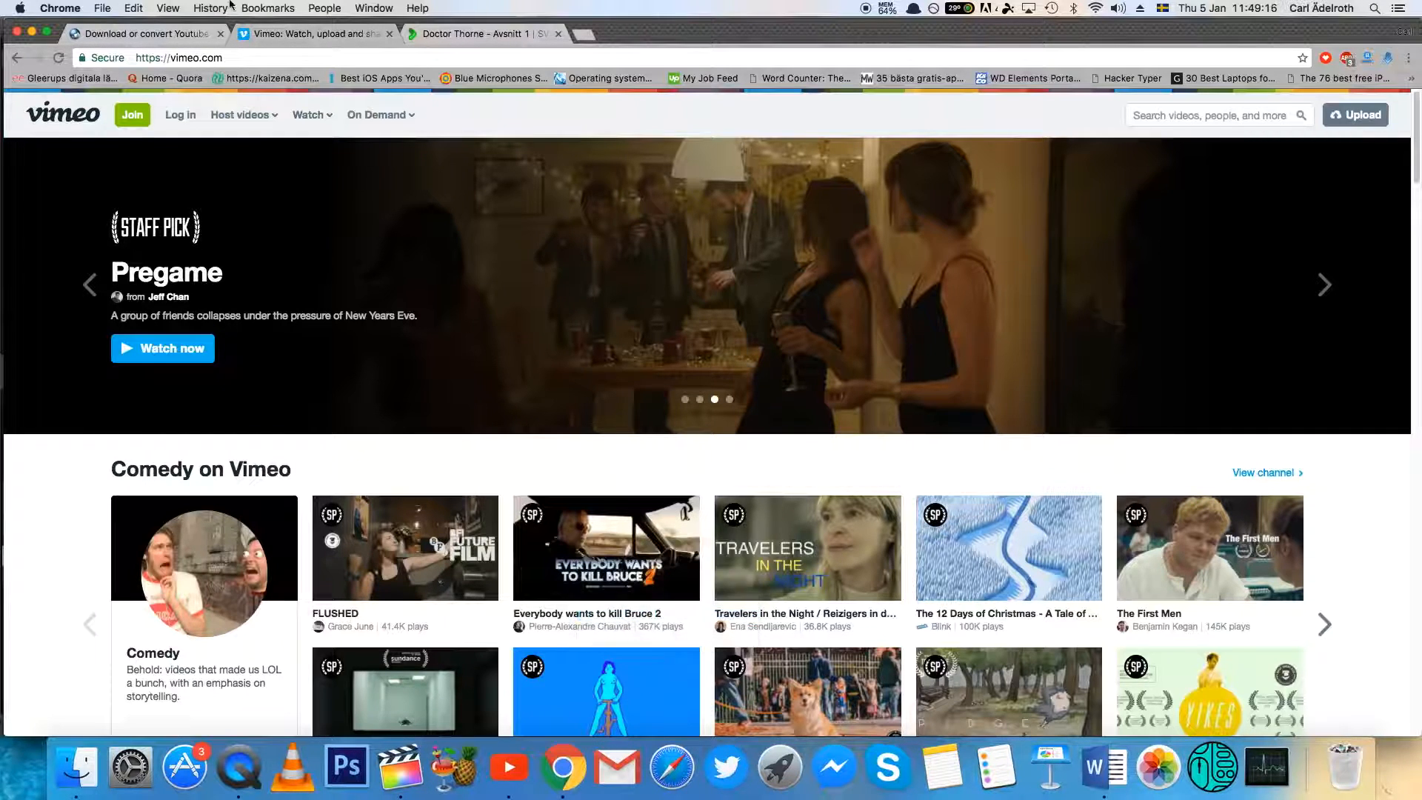
{"action": "left_click", "coordinate": [145, 34]}
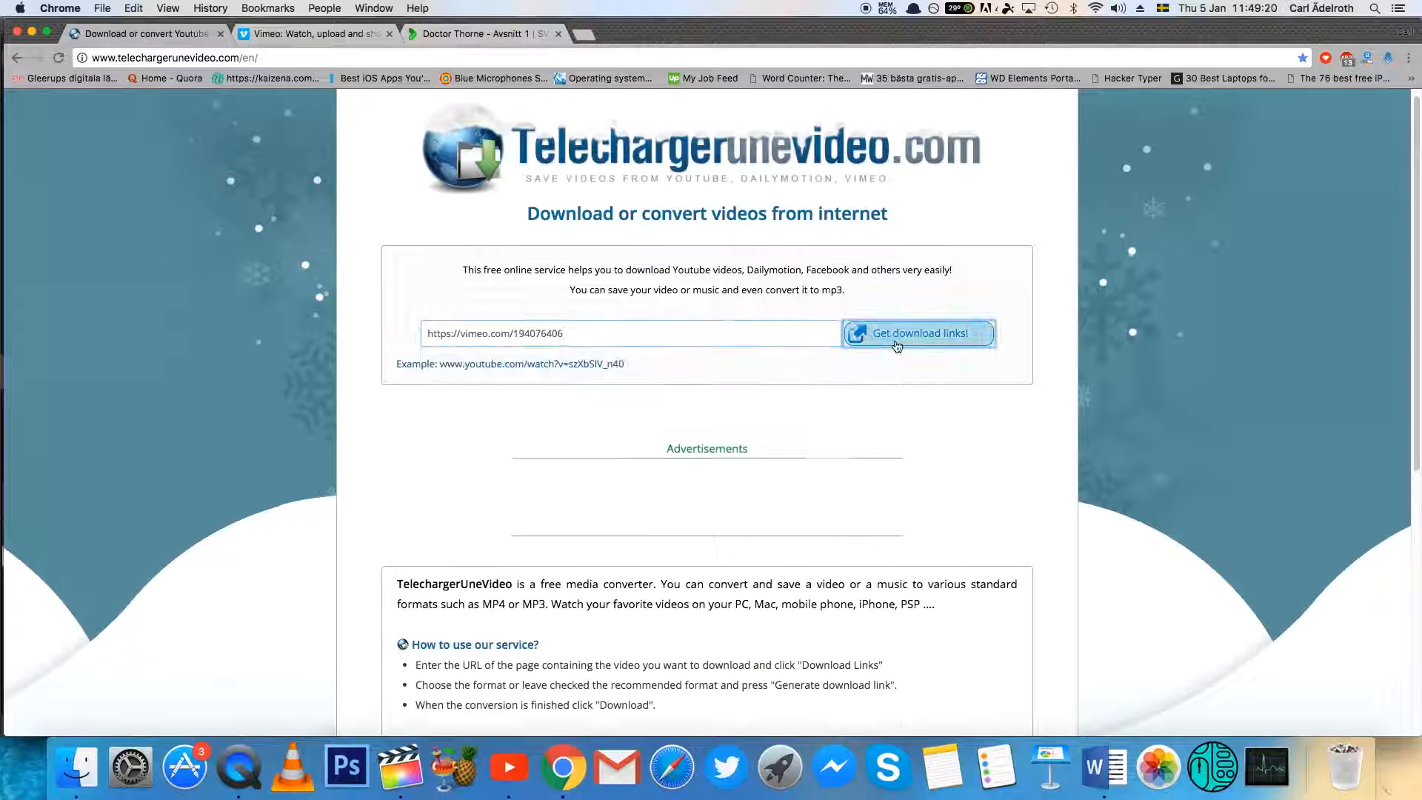
{"action": "left_click", "coordinate": [918, 333]}
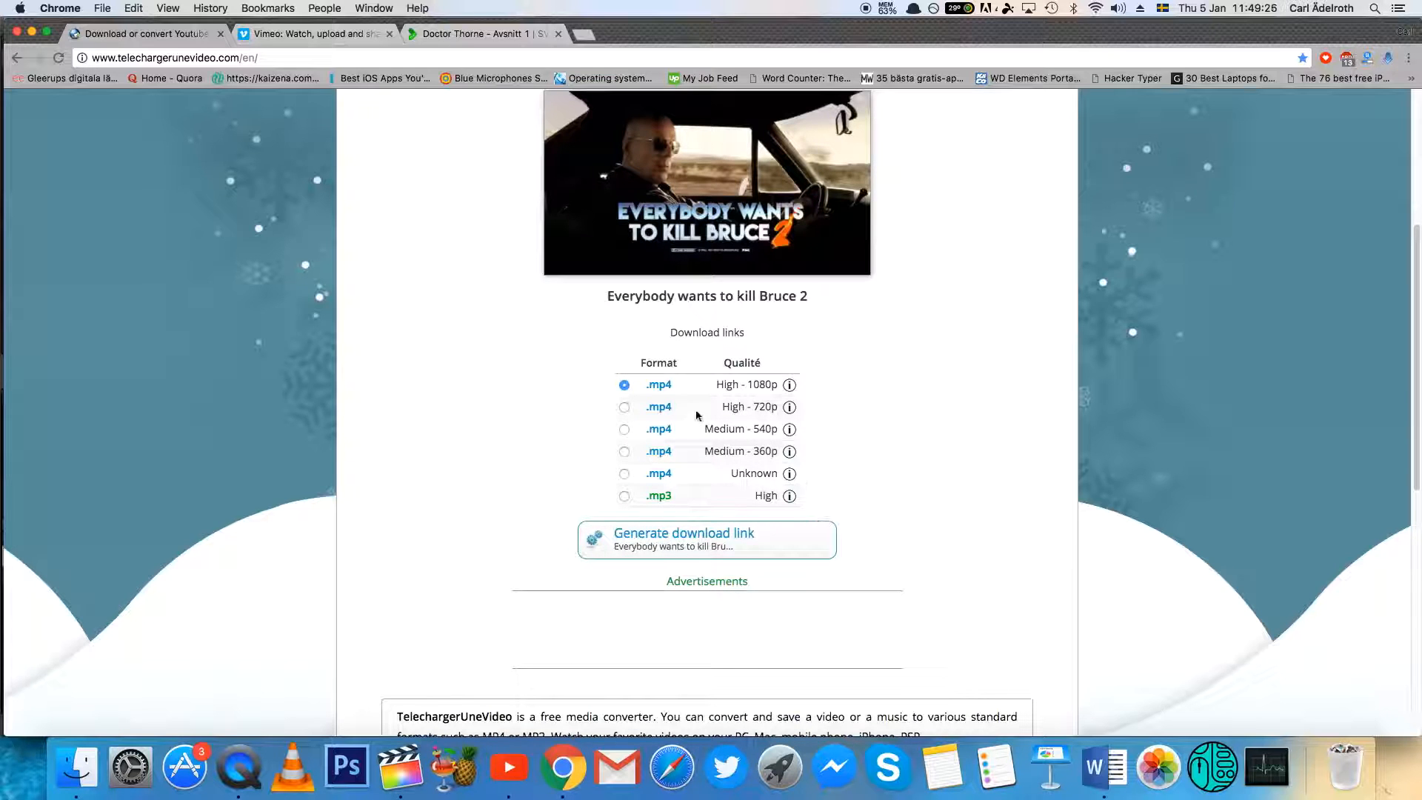
Step: Generate the .mp4 High 1080p link for Bruce 2 and download the file
{"action": "left_click", "coordinate": [707, 539]}
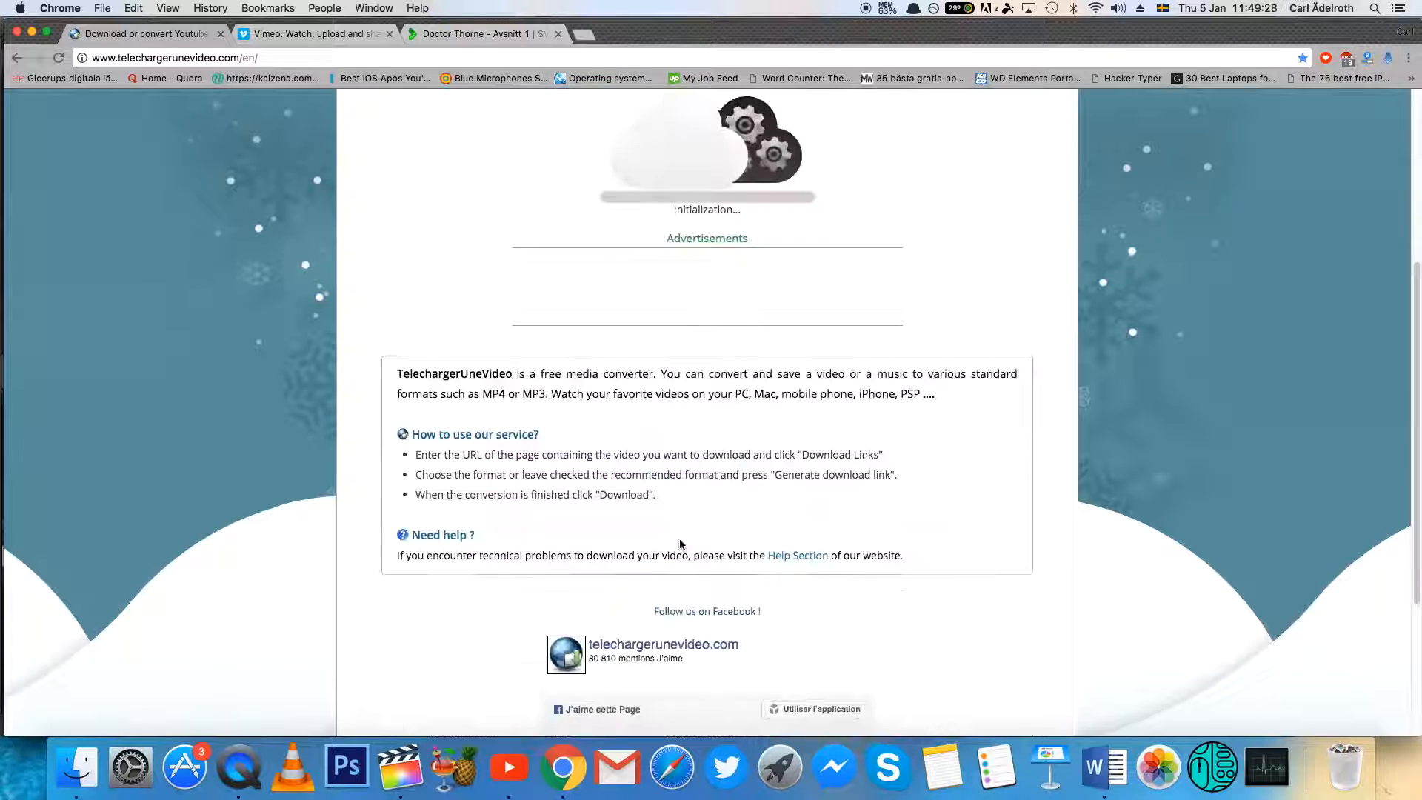
{"action": "scroll", "scroll_direction": "up", "scroll_amount": 3}
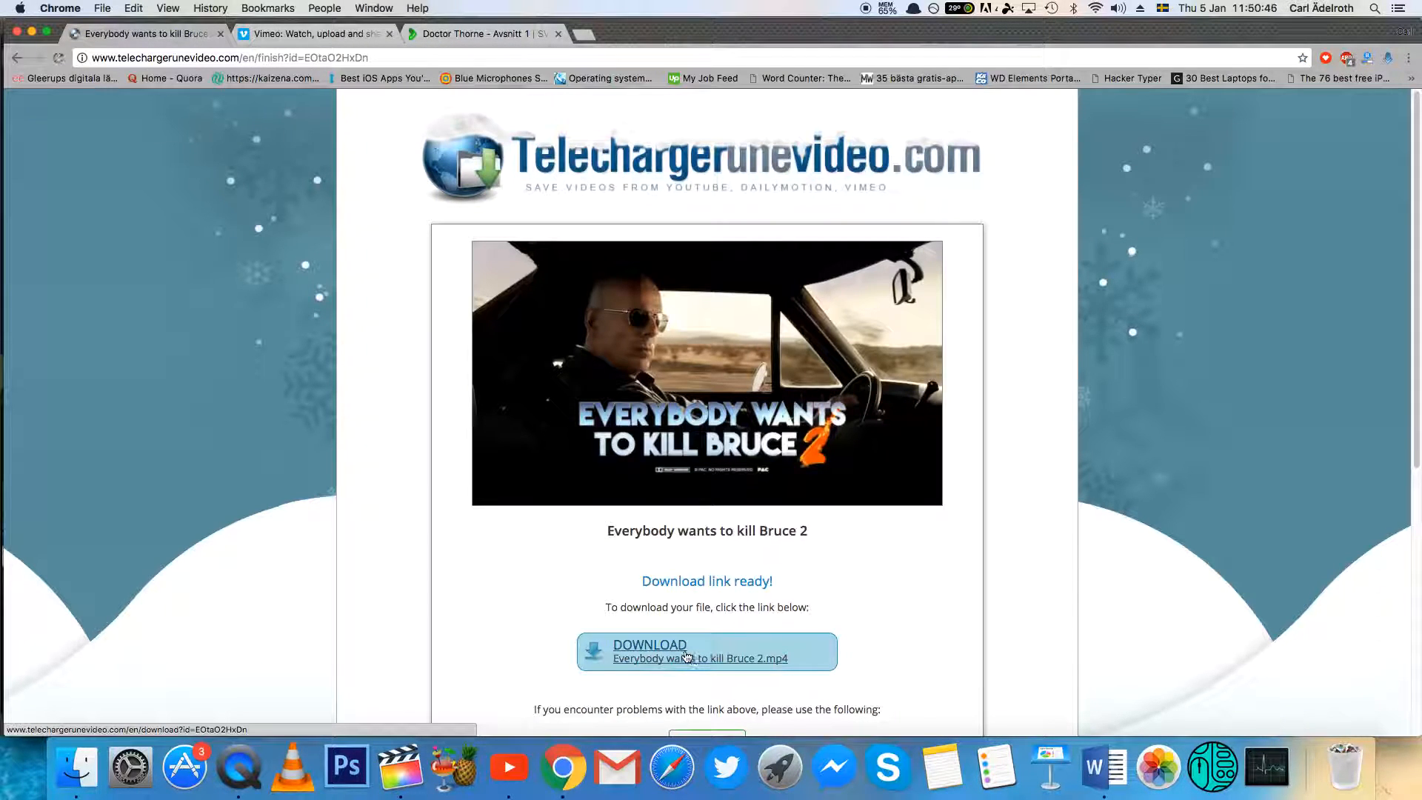
{"action": "left_click", "coordinate": [700, 652]}
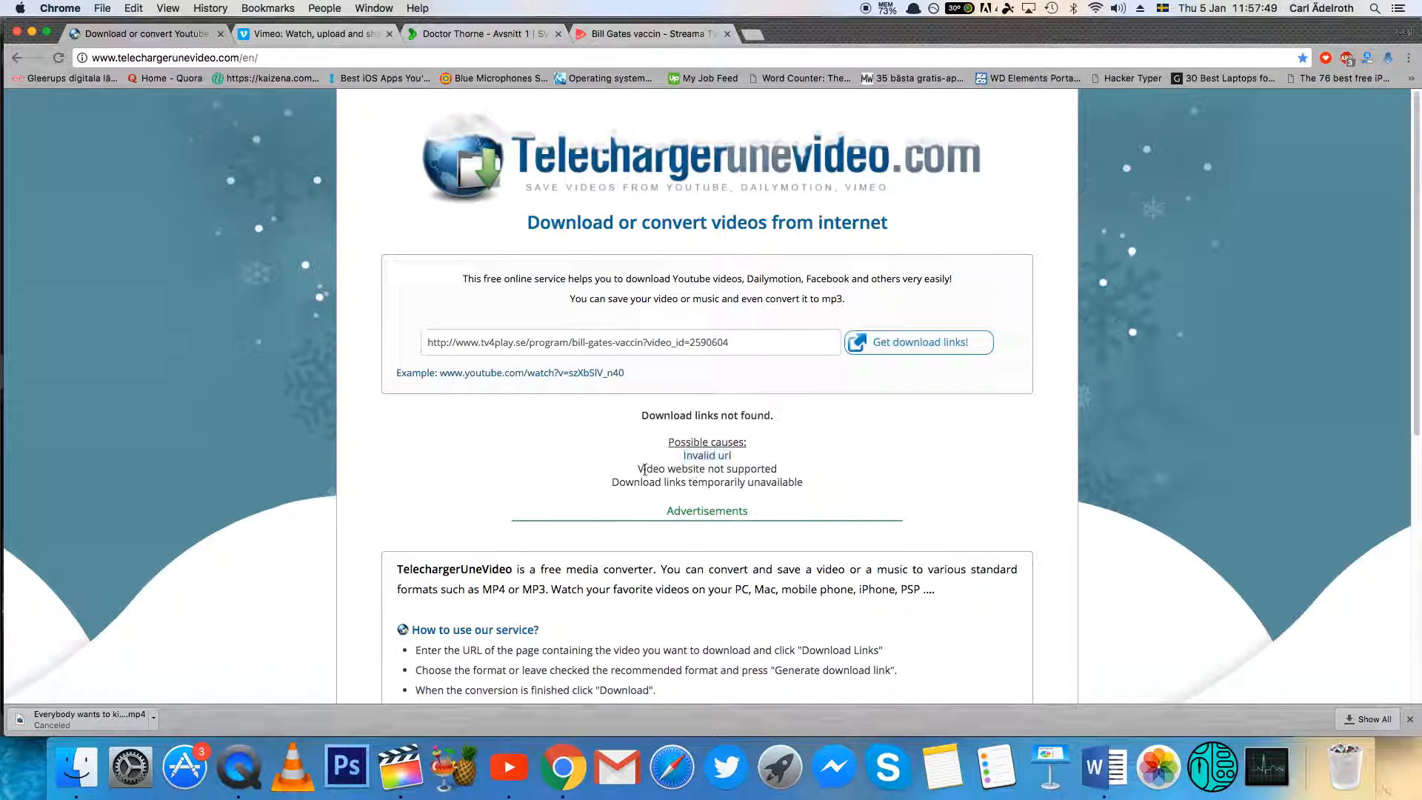
Step: Submit the TV4 Play 'Bill Gates vaccin' URL and get 'Download links not found'
{"action": "double_click", "coordinate": [707, 482]}
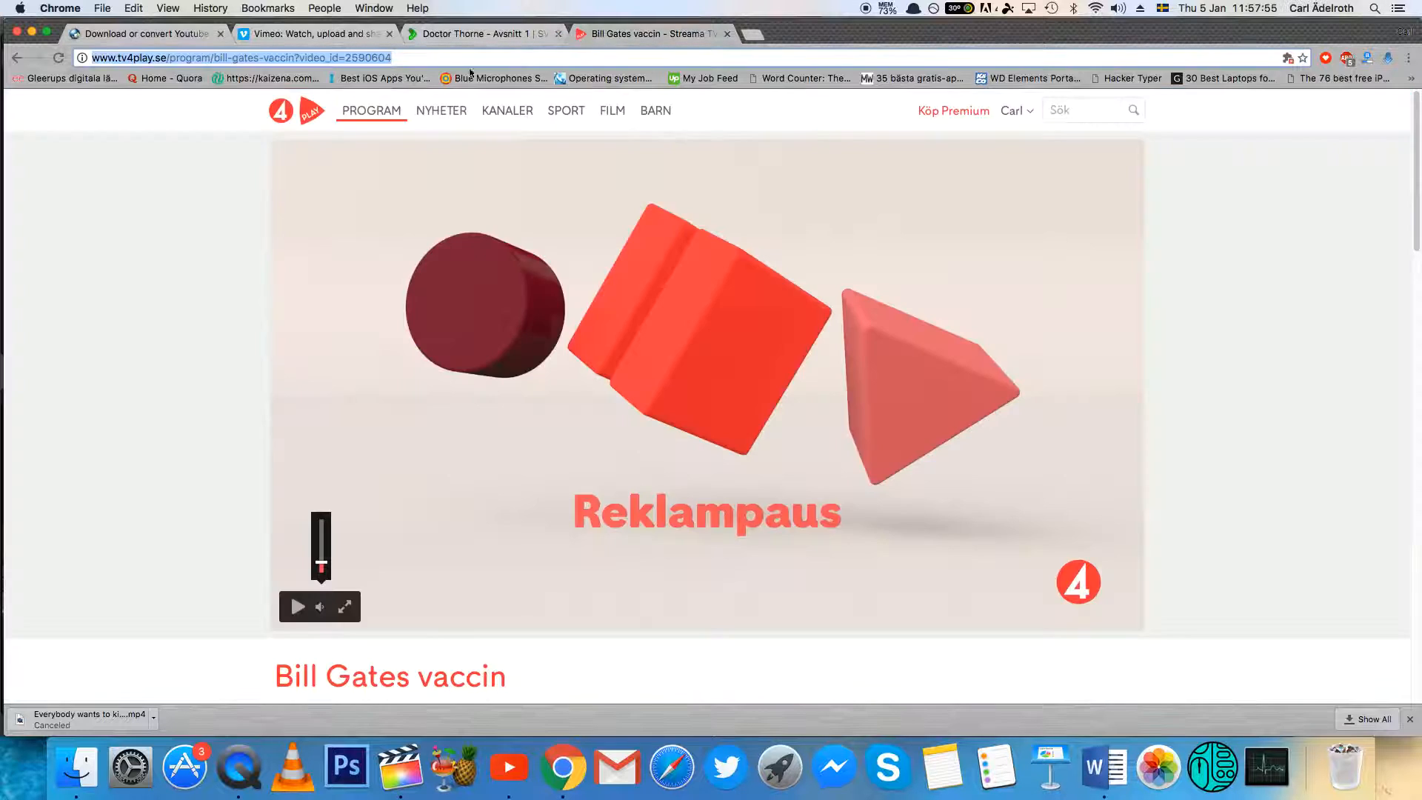
{"action": "left_click", "coordinate": [141, 34]}
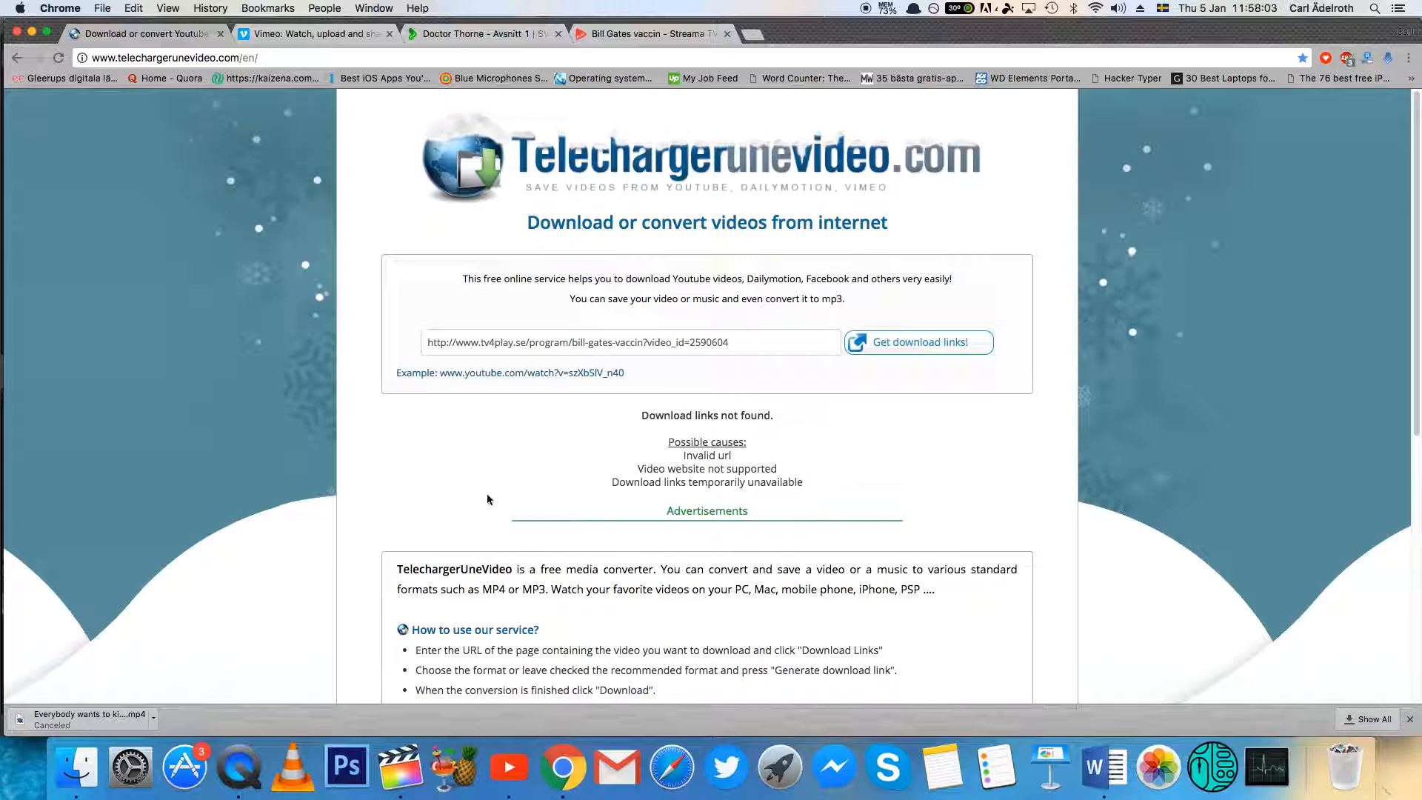
{"action": "mouse_move", "coordinate": [687, 547]}
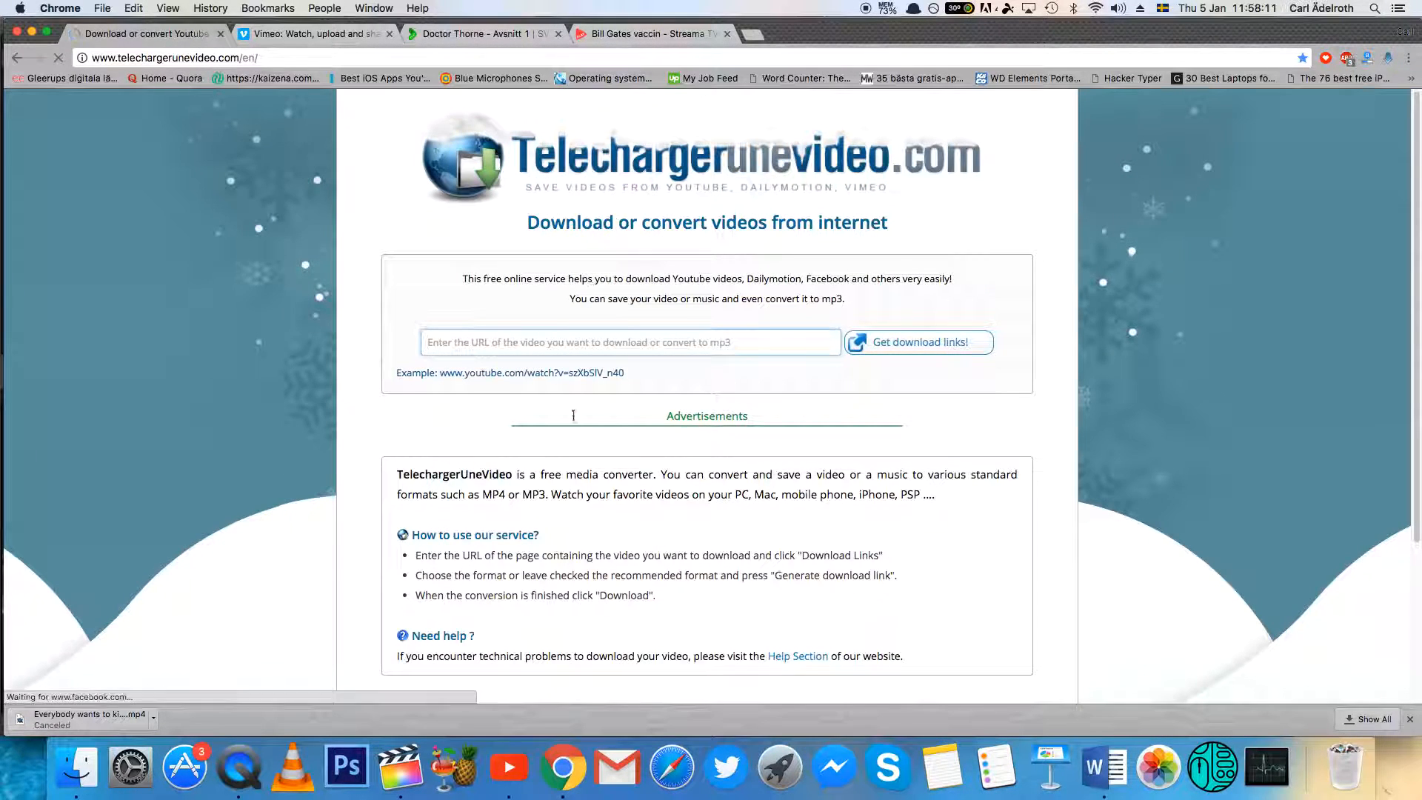
{"action": "scroll", "scroll_direction": "down", "scroll_amount": 3}
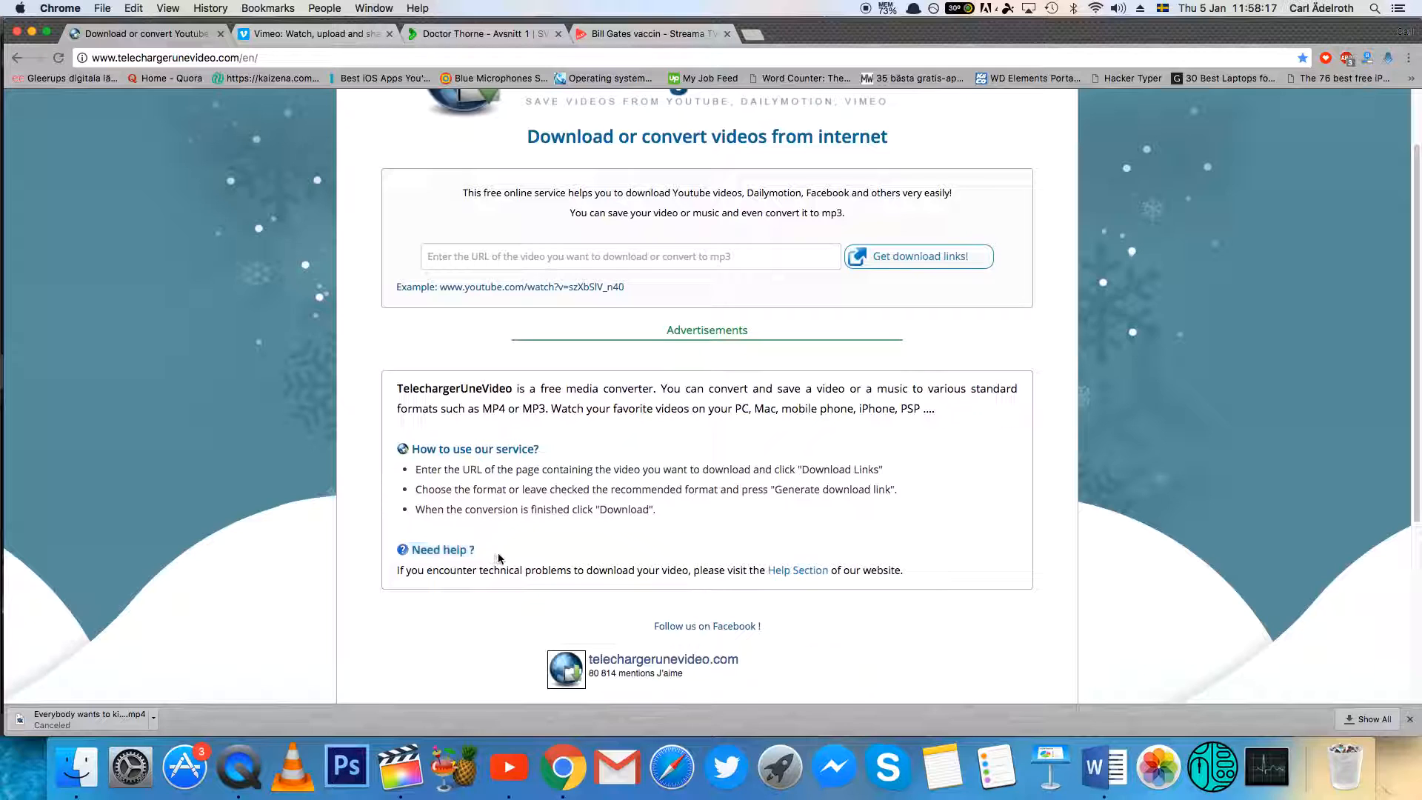
{"action": "scroll", "scroll_direction": "up", "scroll_amount": 3}
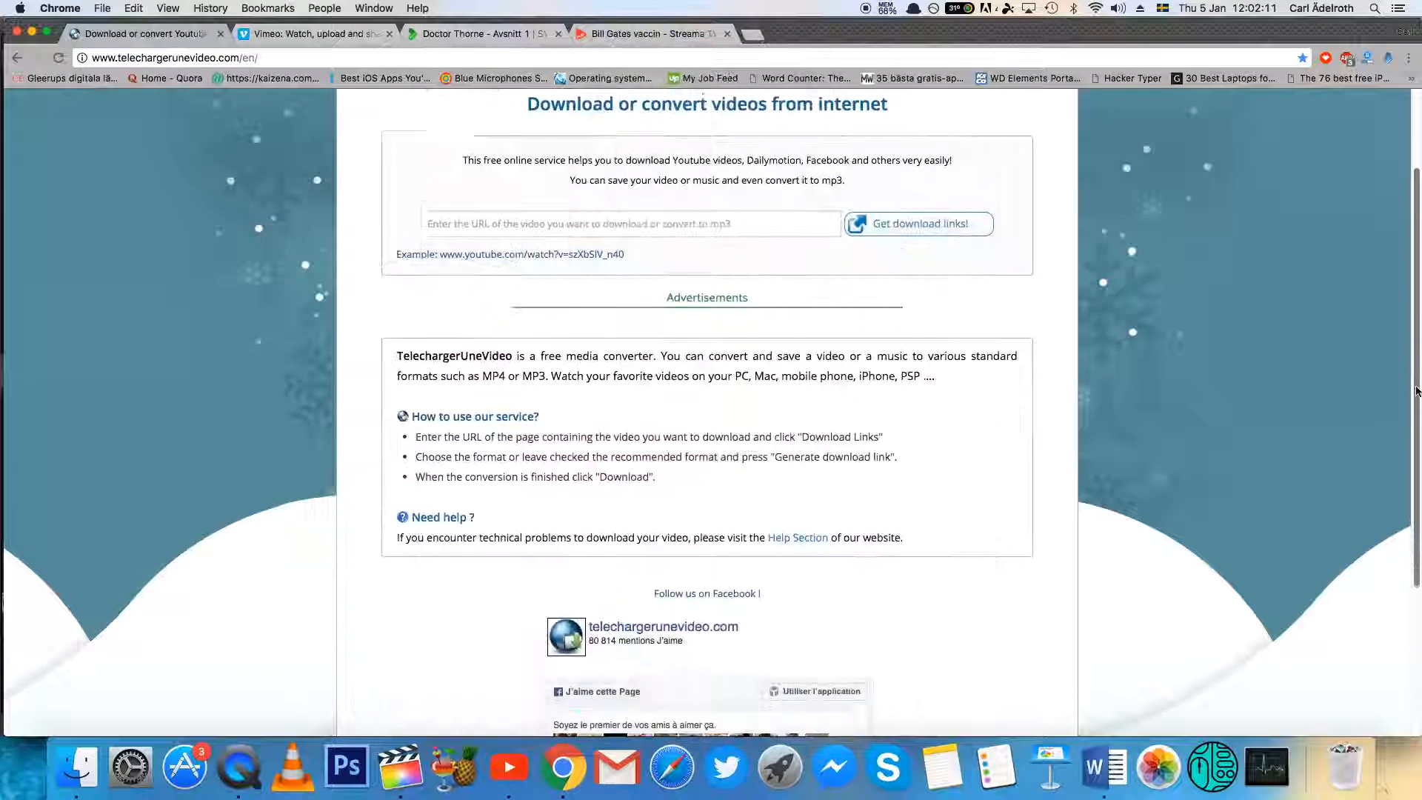
{"action": "scroll", "scroll_direction": "up", "scroll_amount": 3}
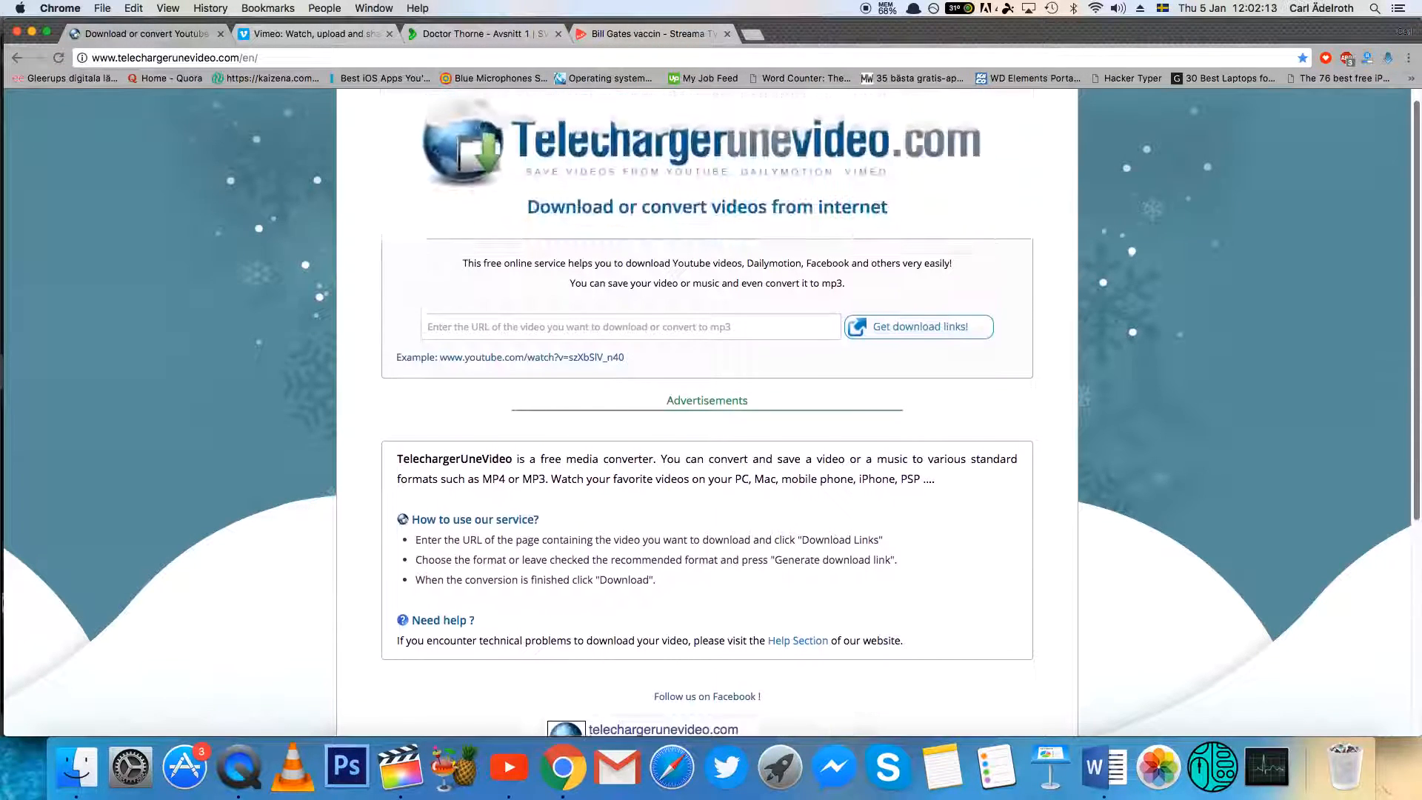